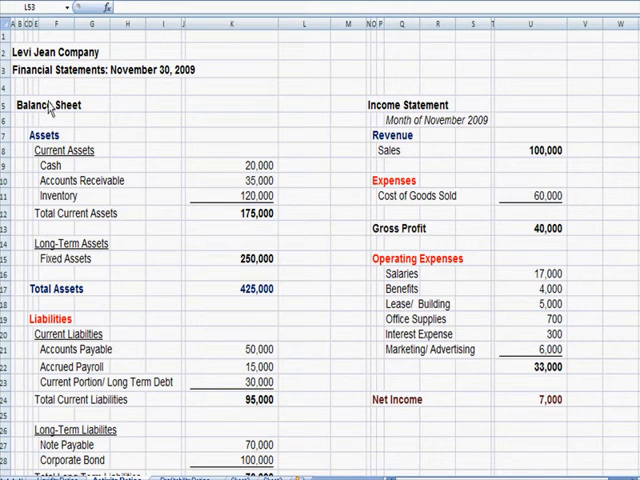
mouse_move(416, 122)
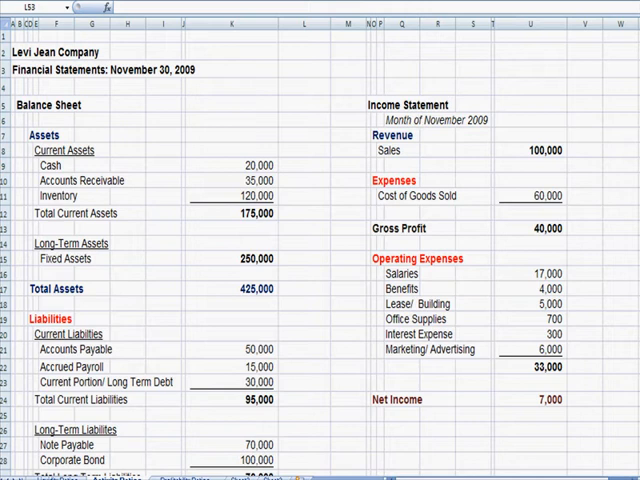
click(304, 22)
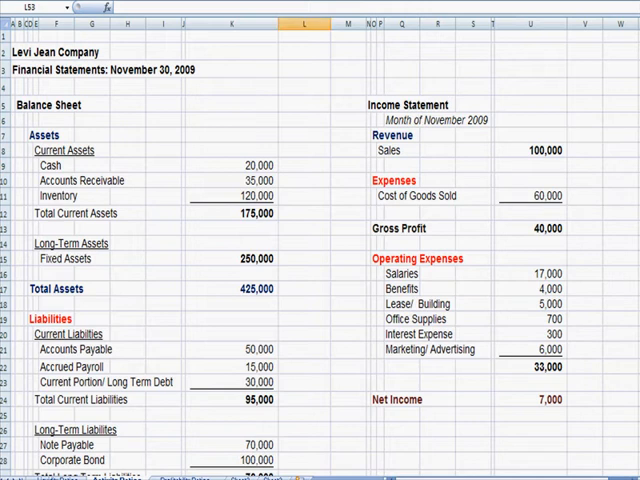
mouse_move(628, 188)
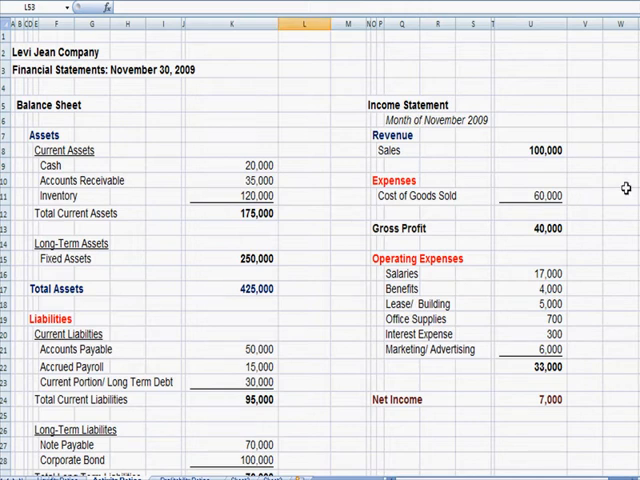
mouse_move(628, 192)
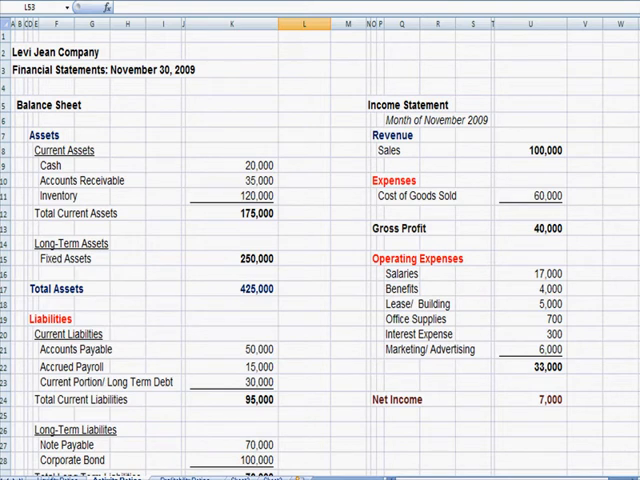
scroll(down, 3)
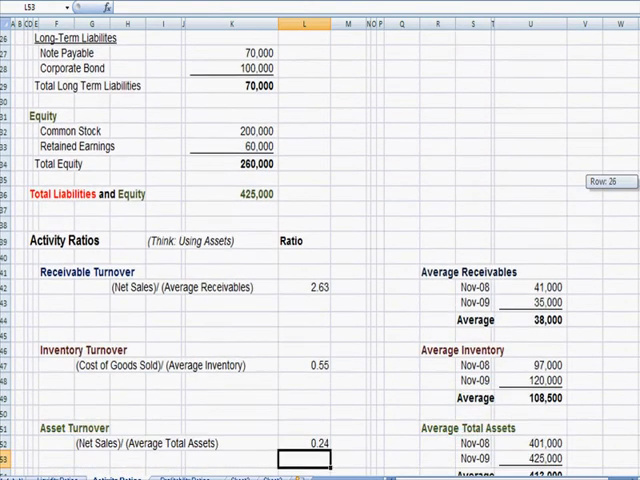
scroll(down, 3)
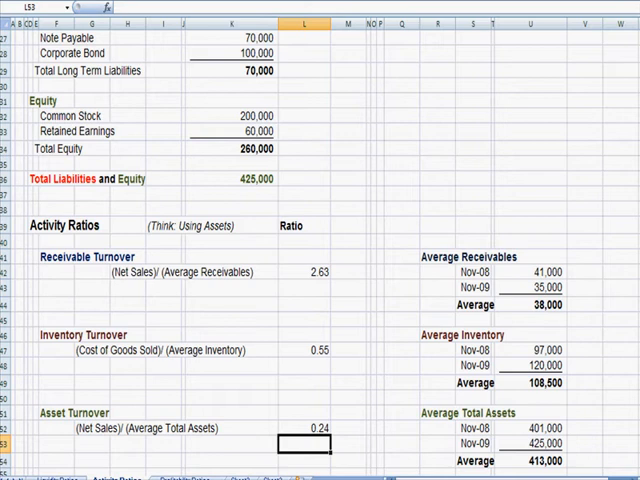
mouse_move(108, 280)
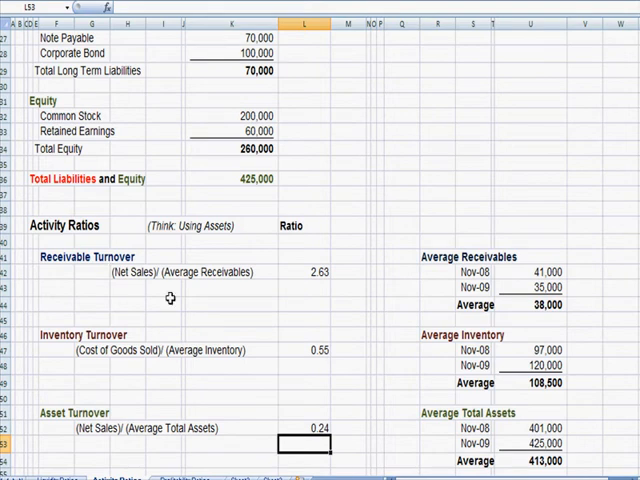
mouse_move(388, 204)
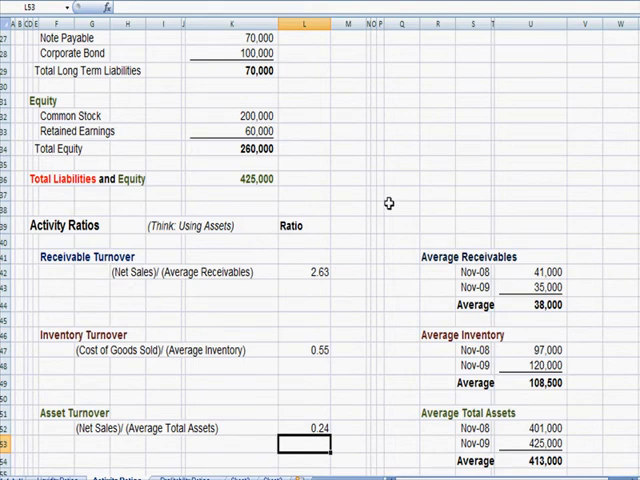
click(524, 100)
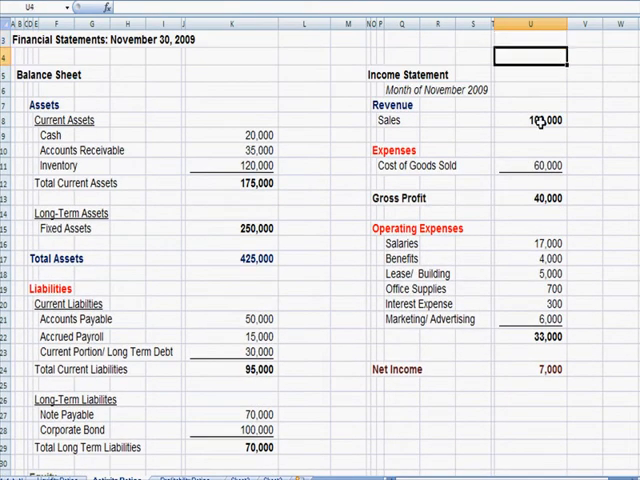
scroll(down, 3)
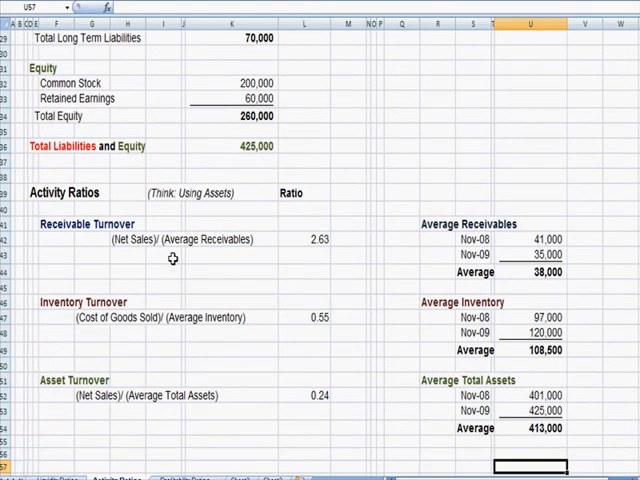
mouse_move(552, 112)
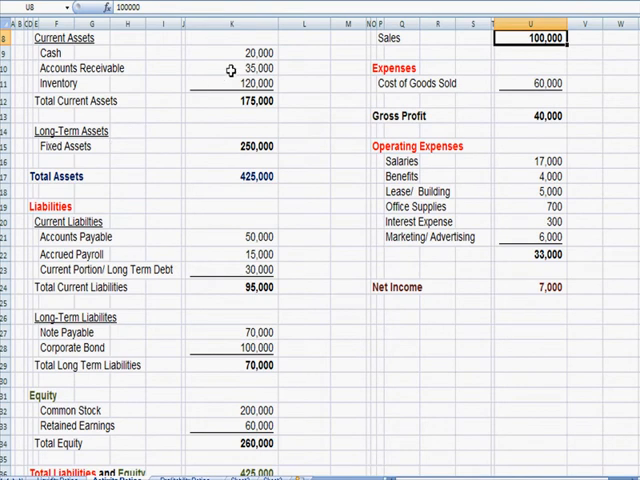
click(544, 236)
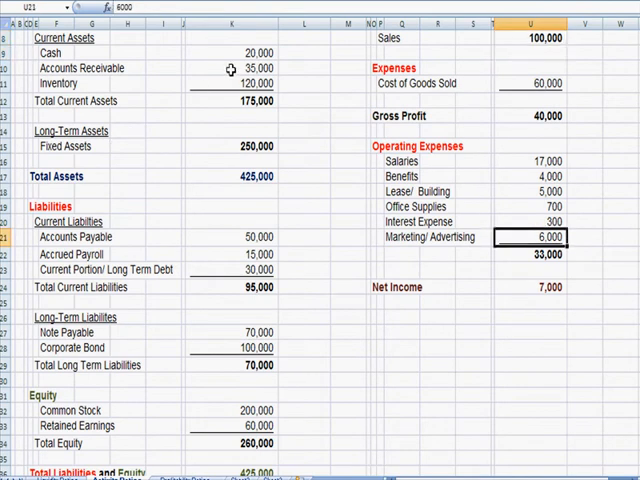
scroll(down, 3)
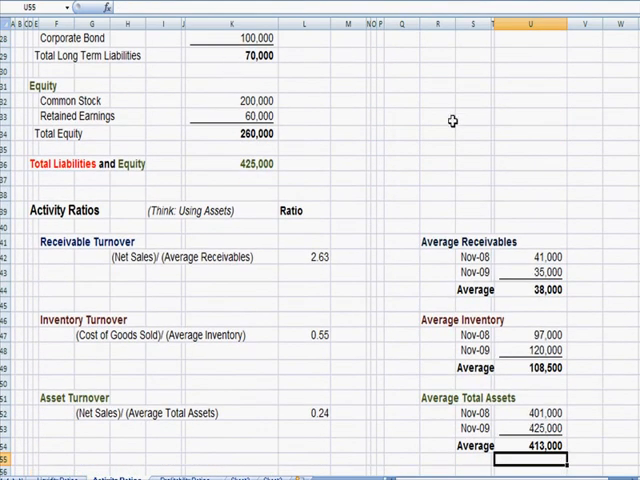
mouse_move(570, 278)
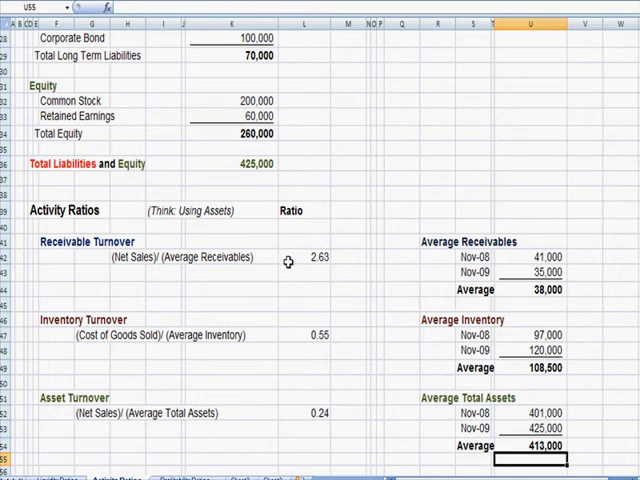
click(310, 256)
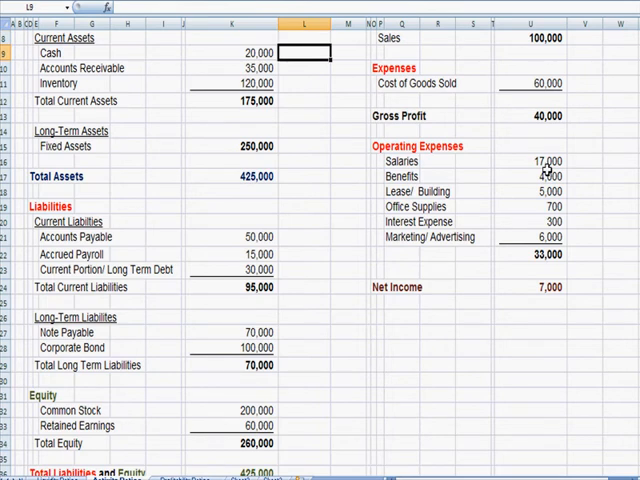
scroll(down, 3)
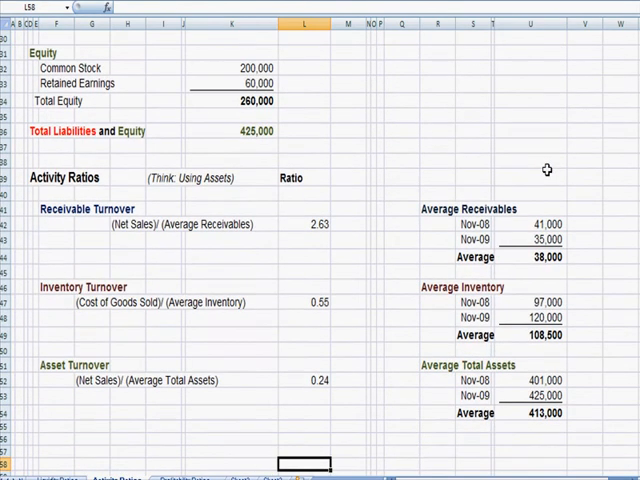
mouse_move(284, 280)
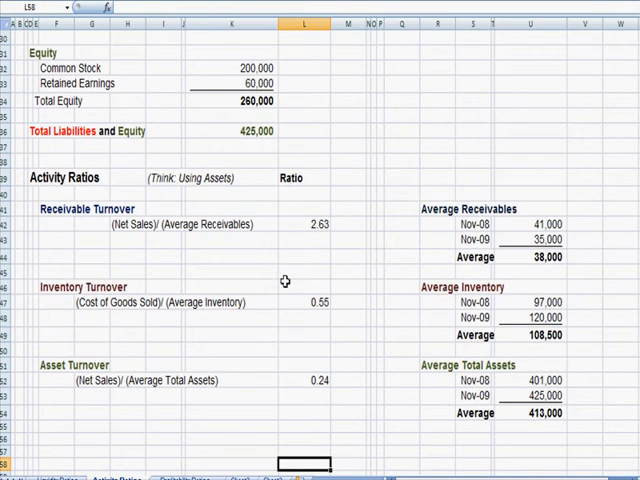
mouse_move(310, 244)
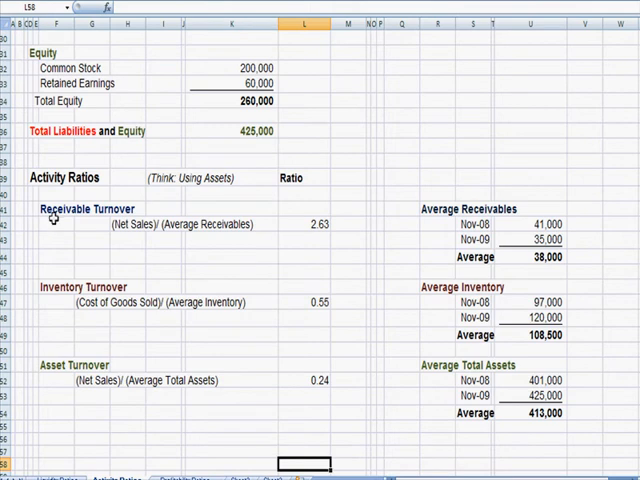
click(56, 208)
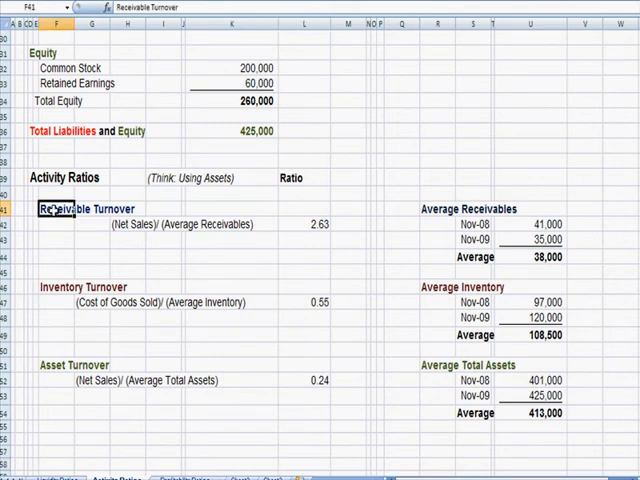
click(72, 288)
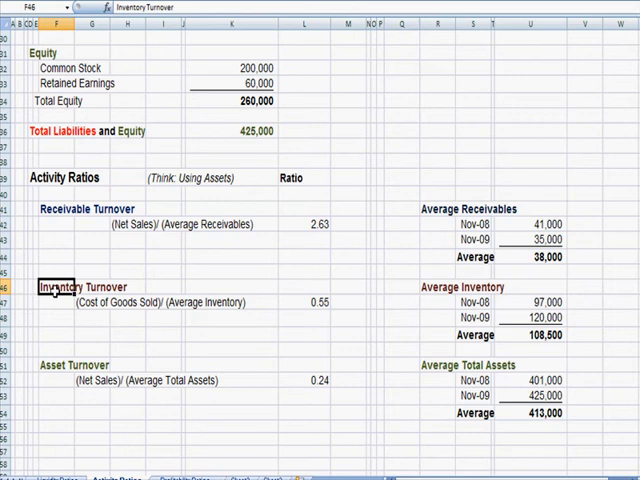
click(228, 322)
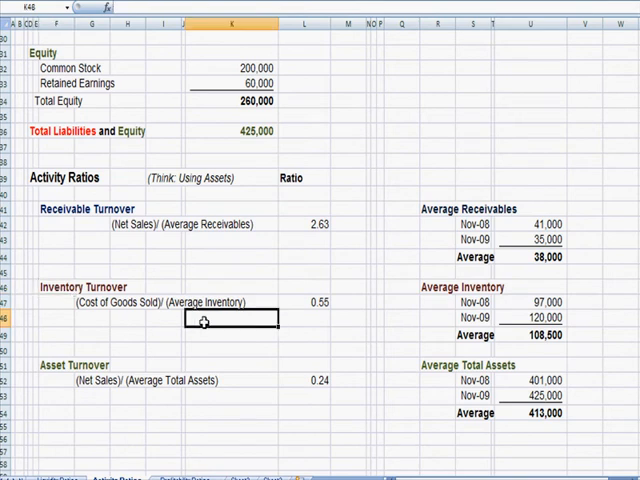
mouse_move(62, 304)
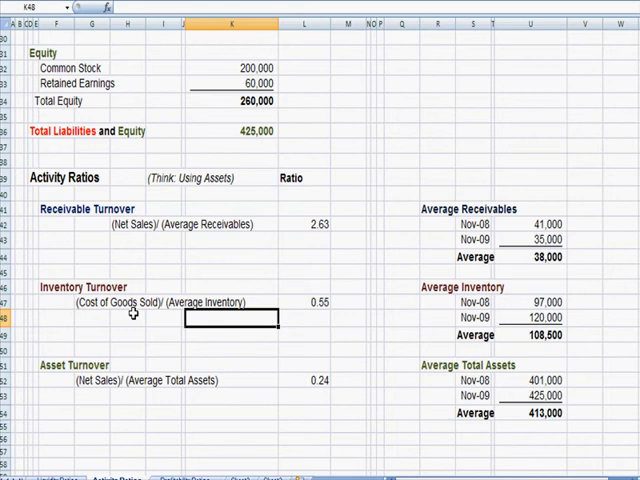
click(90, 318)
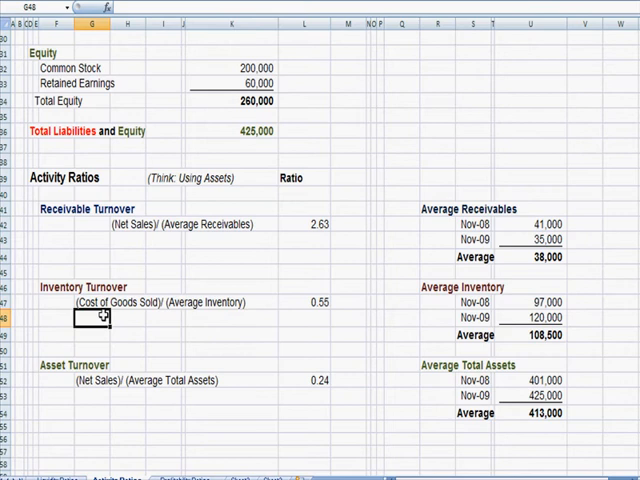
click(96, 302)
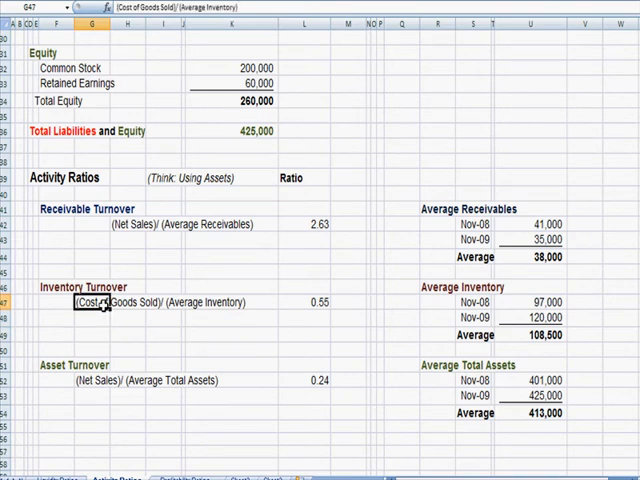
mouse_move(176, 282)
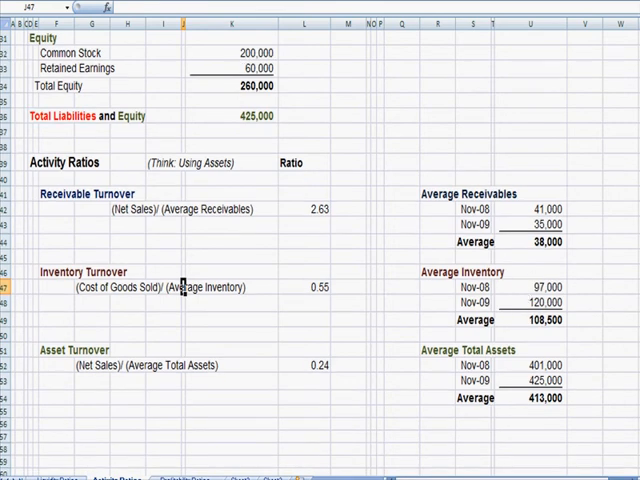
mouse_move(496, 242)
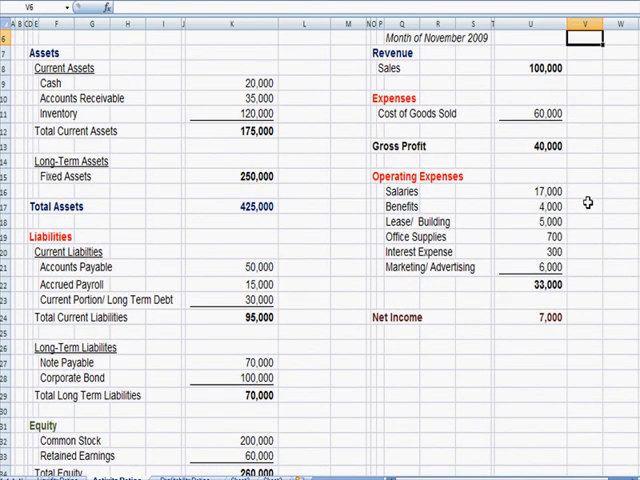
mouse_move(544, 112)
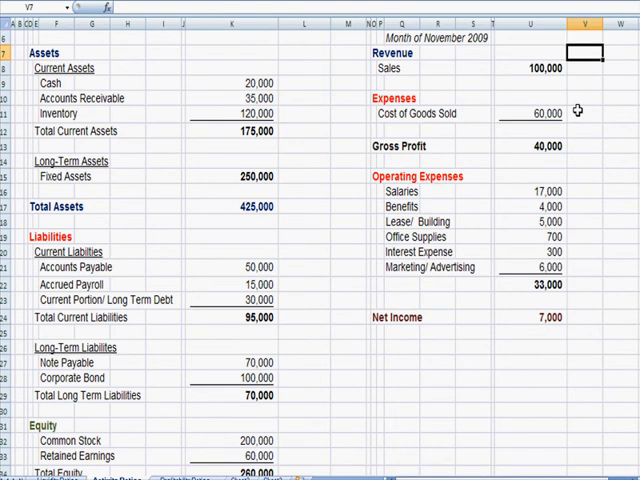
scroll(down, 3)
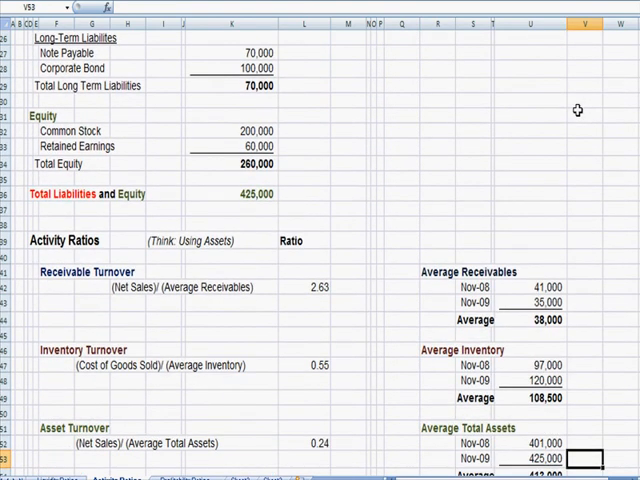
scroll(down, 3)
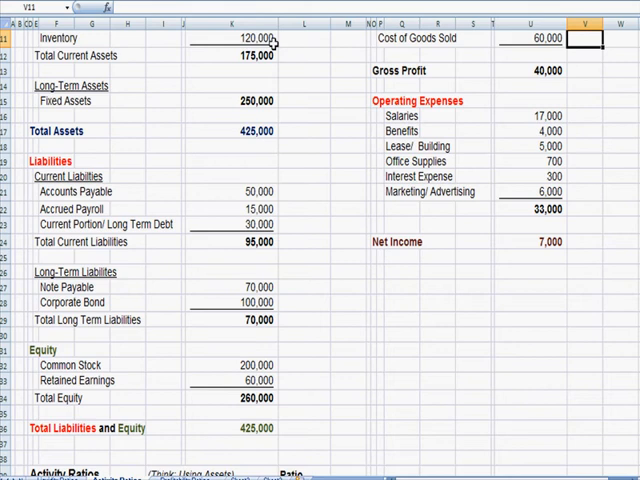
scroll(down, 3)
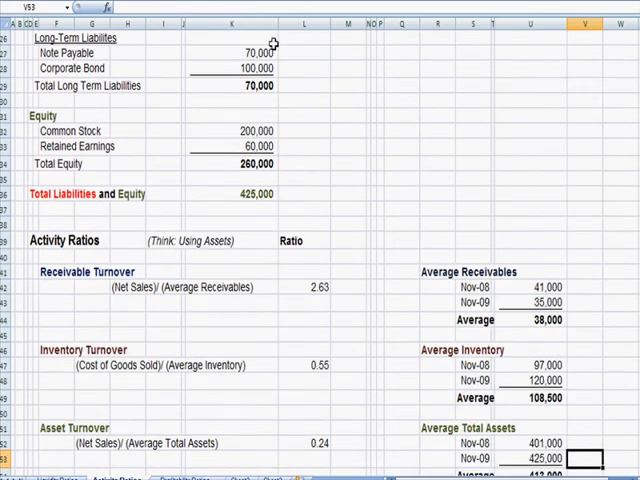
scroll(down, 3)
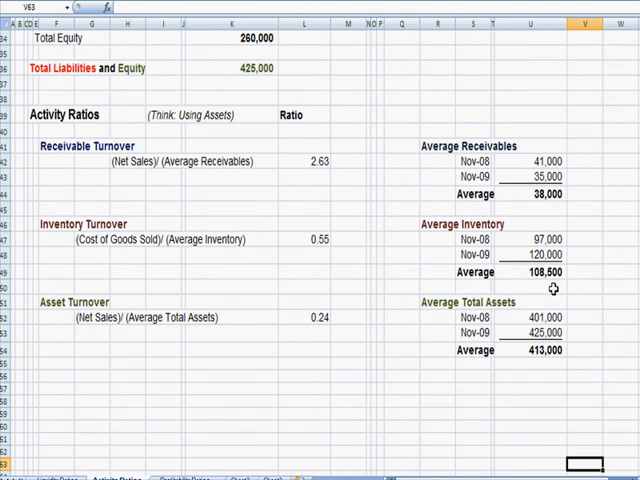
mouse_move(278, 246)
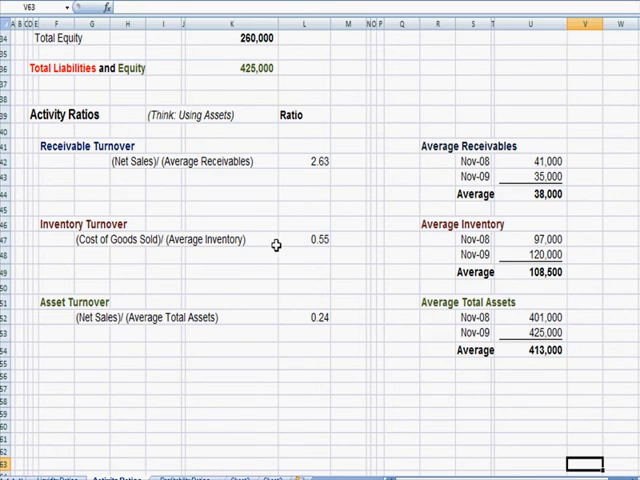
mouse_move(292, 302)
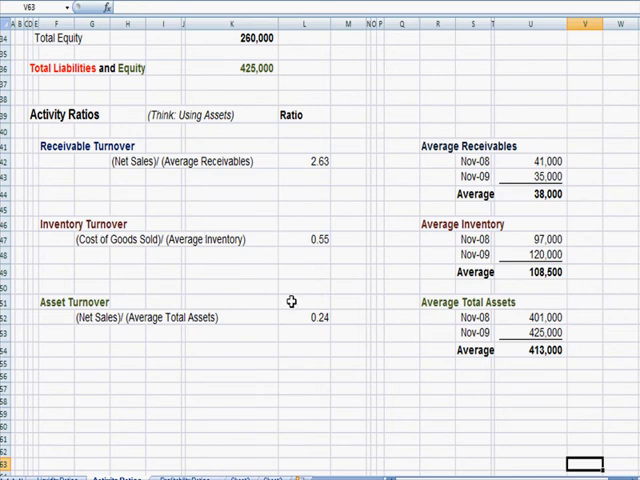
mouse_move(568, 278)
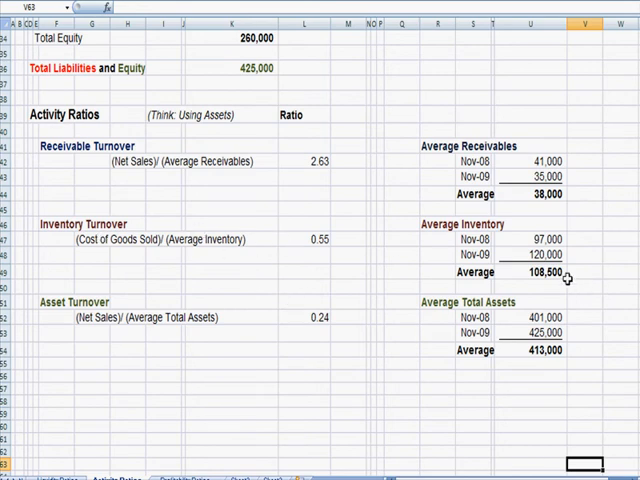
mouse_move(344, 242)
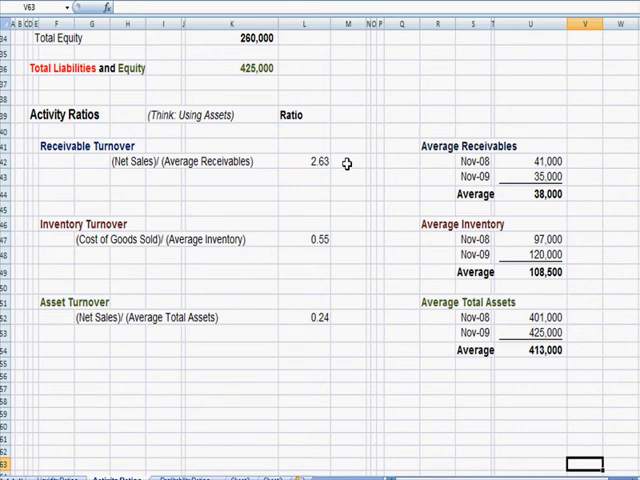
mouse_move(338, 284)
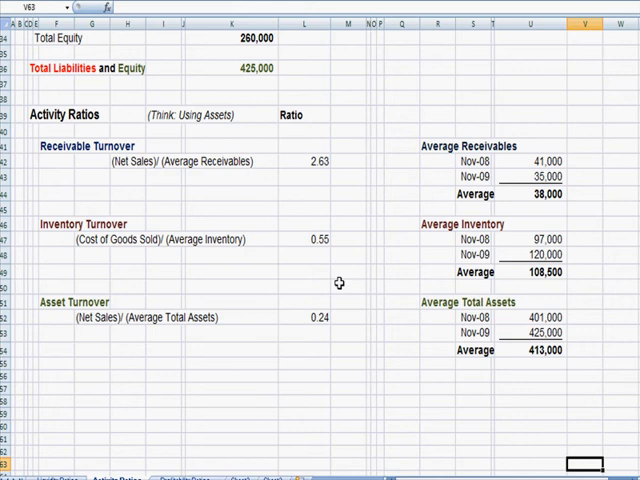
mouse_move(124, 272)
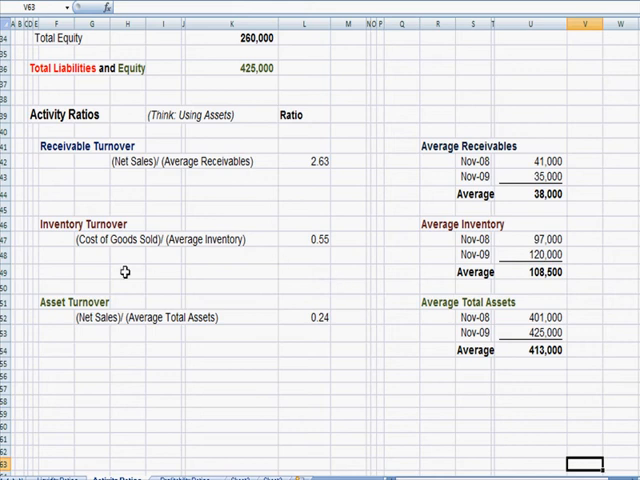
click(58, 302)
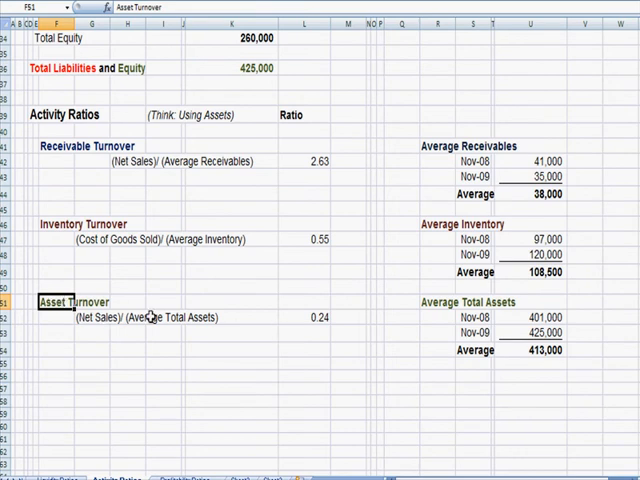
mouse_move(588, 318)
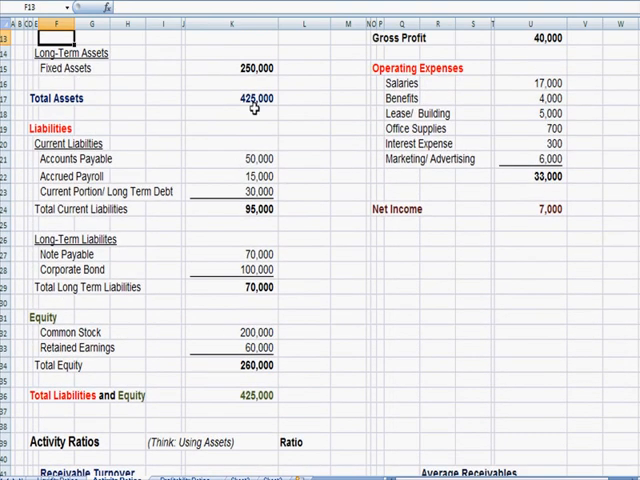
scroll(down, 3)
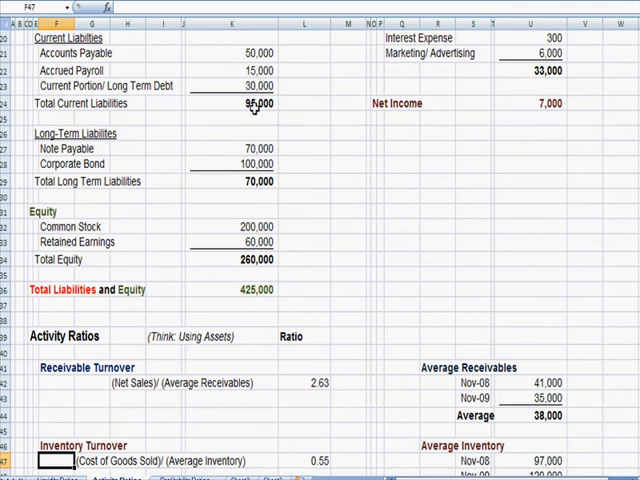
scroll(down, 3)
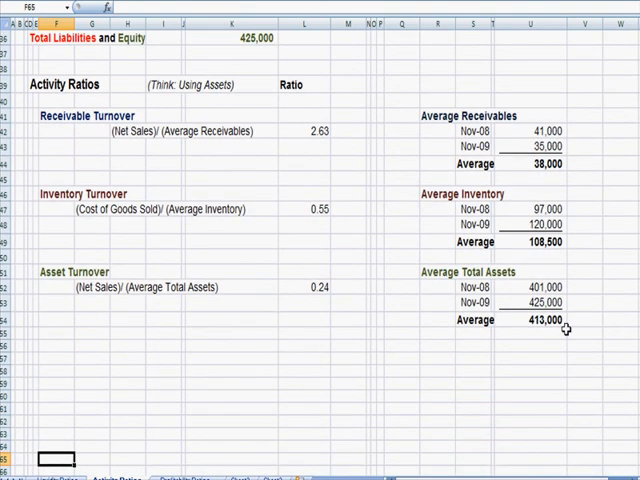
mouse_move(564, 336)
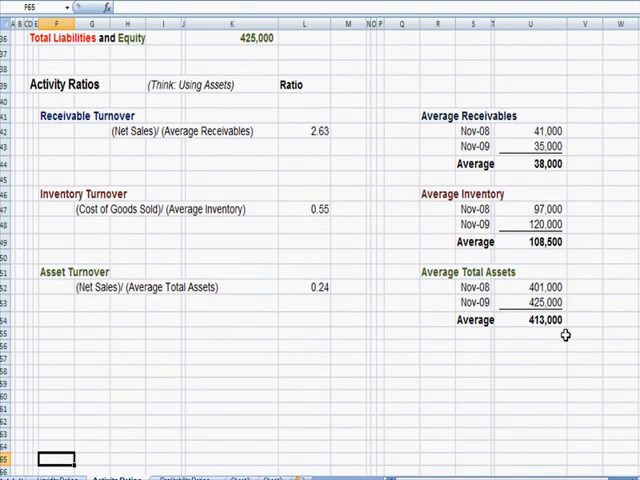